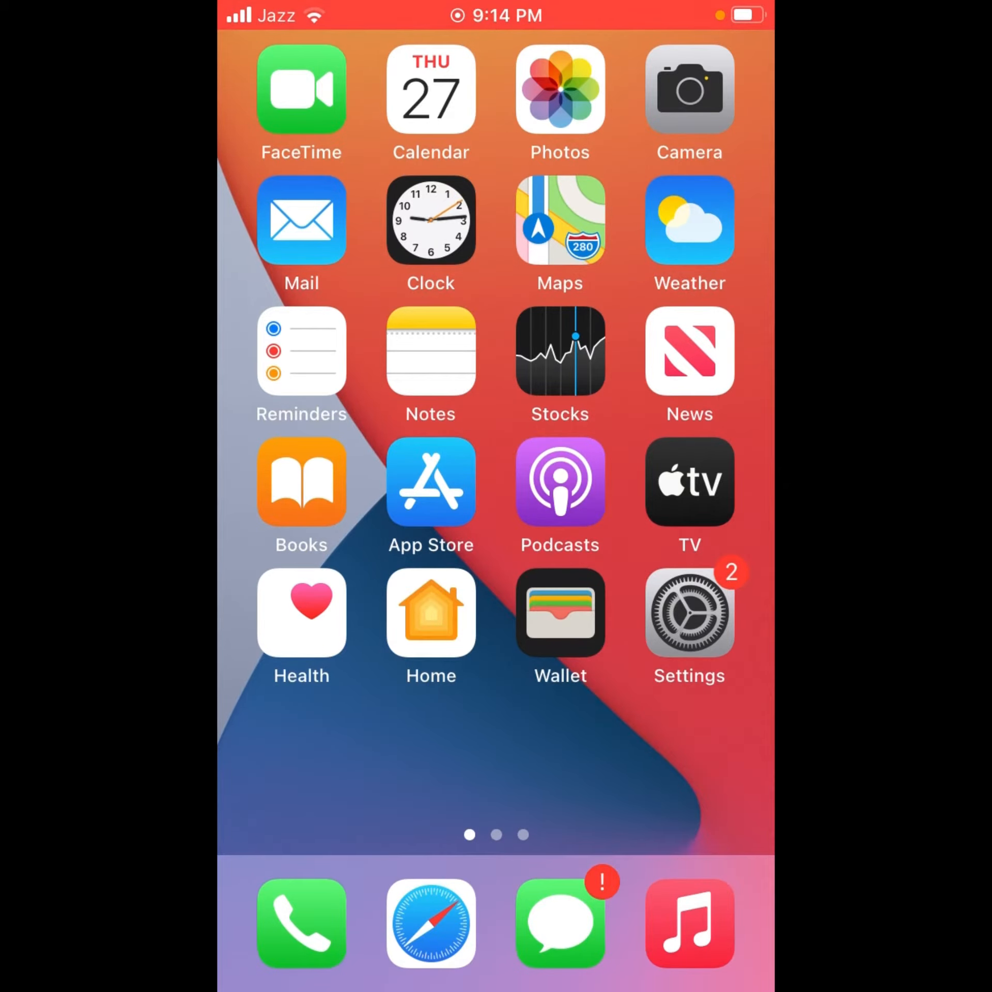
# Launch Settings to reach the Update Apple ID Settings suggestion.
pyautogui.click(688, 615)
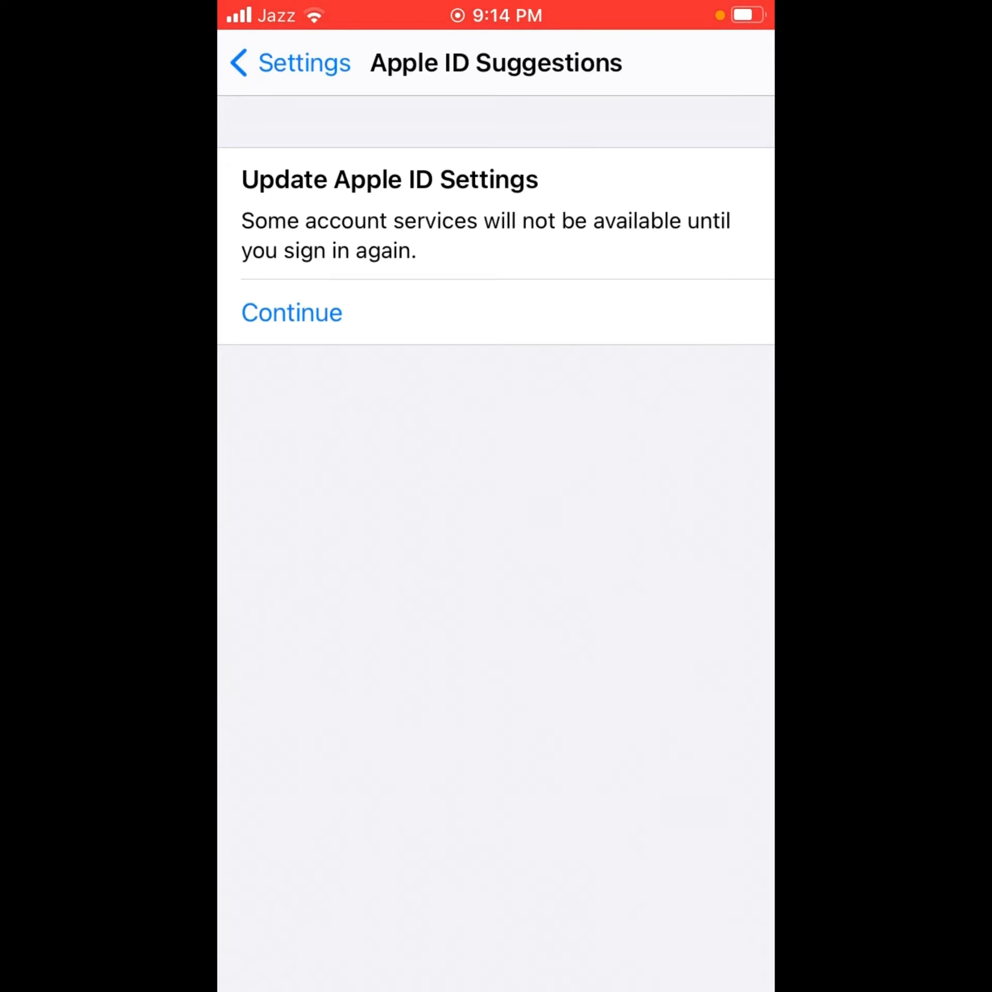
# Continue past Update Apple ID Settings to bring up the Apple ID Password sheet.
pyautogui.click(292, 312)
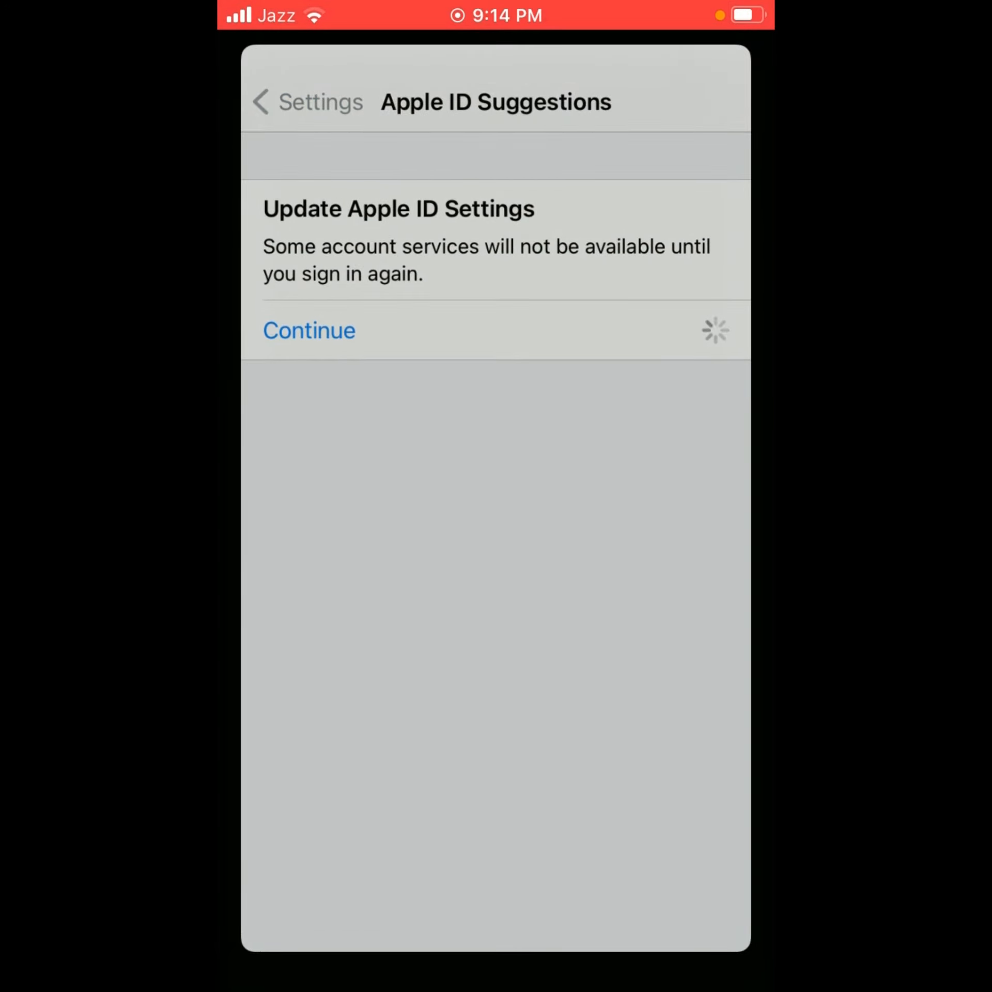
pyautogui.click(309, 330)
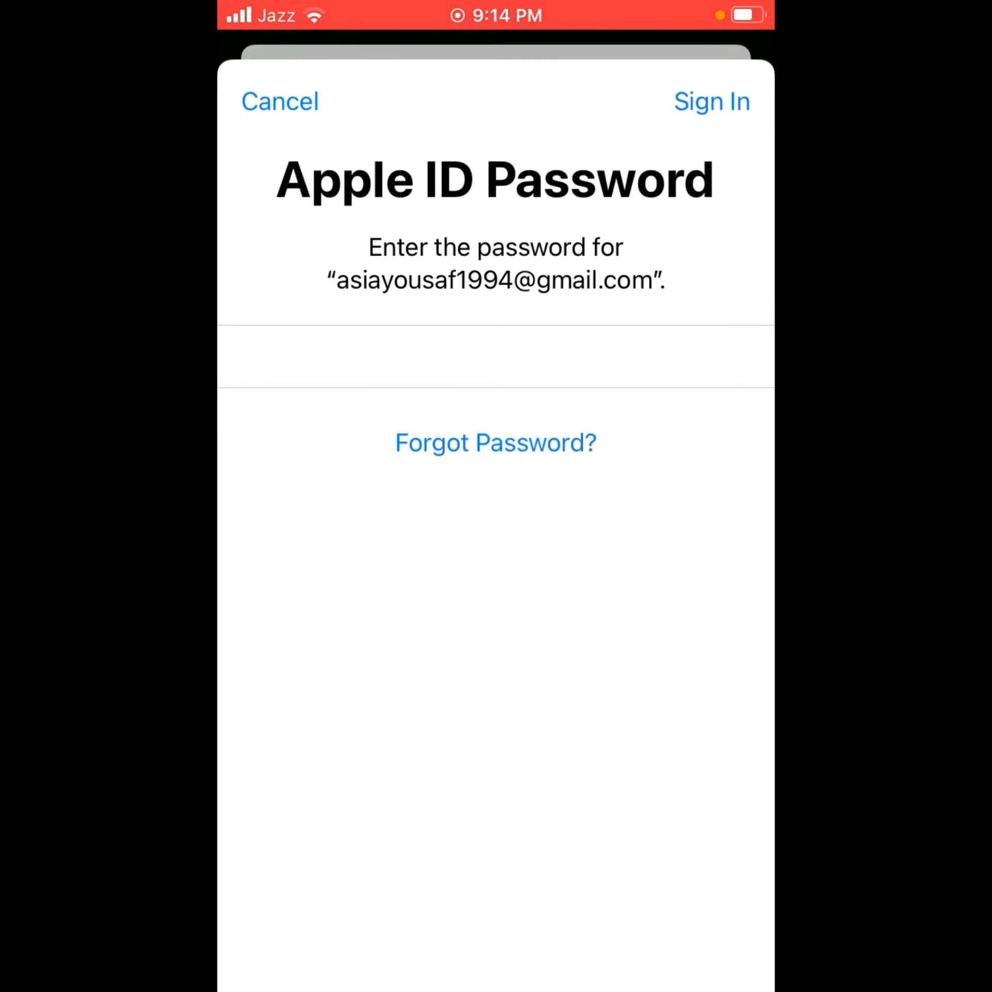
# Sign in with the Apple ID password to reach the other iPhone's passcode screen.
pyautogui.click(713, 101)
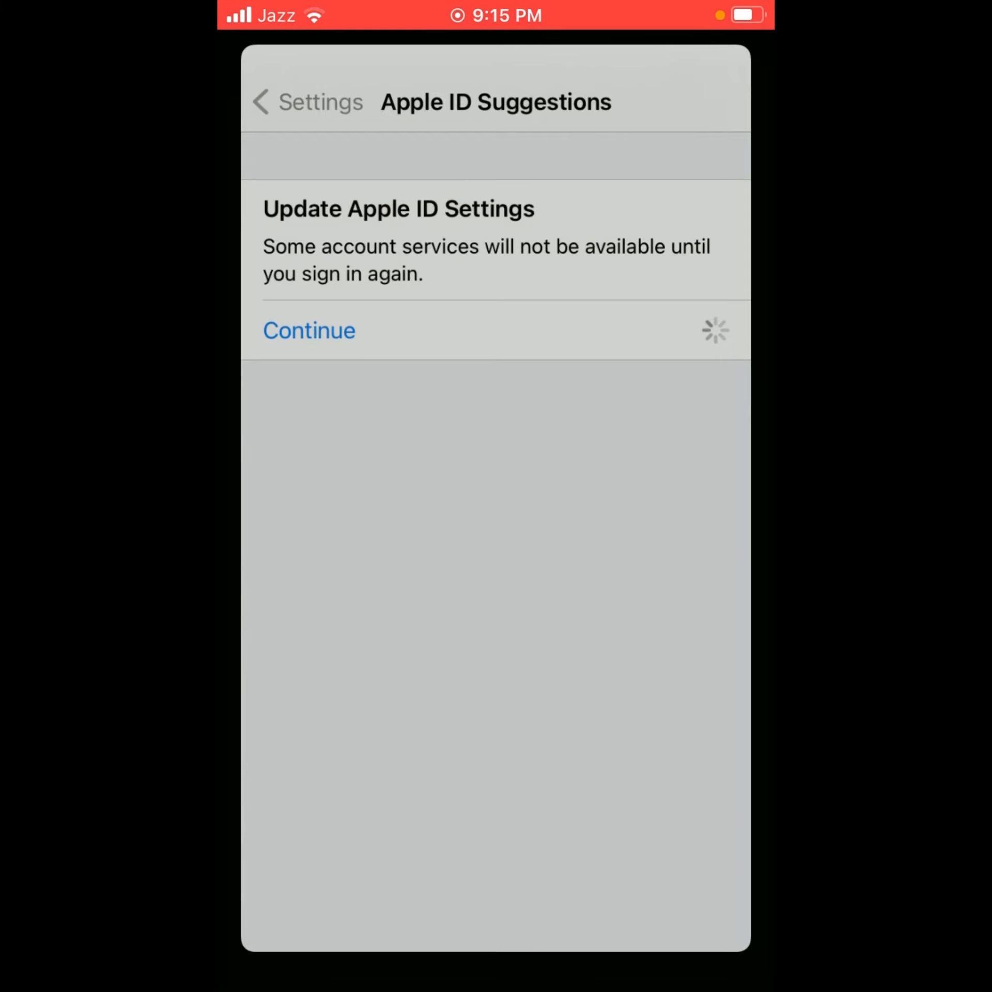
pyautogui.click(308, 330)
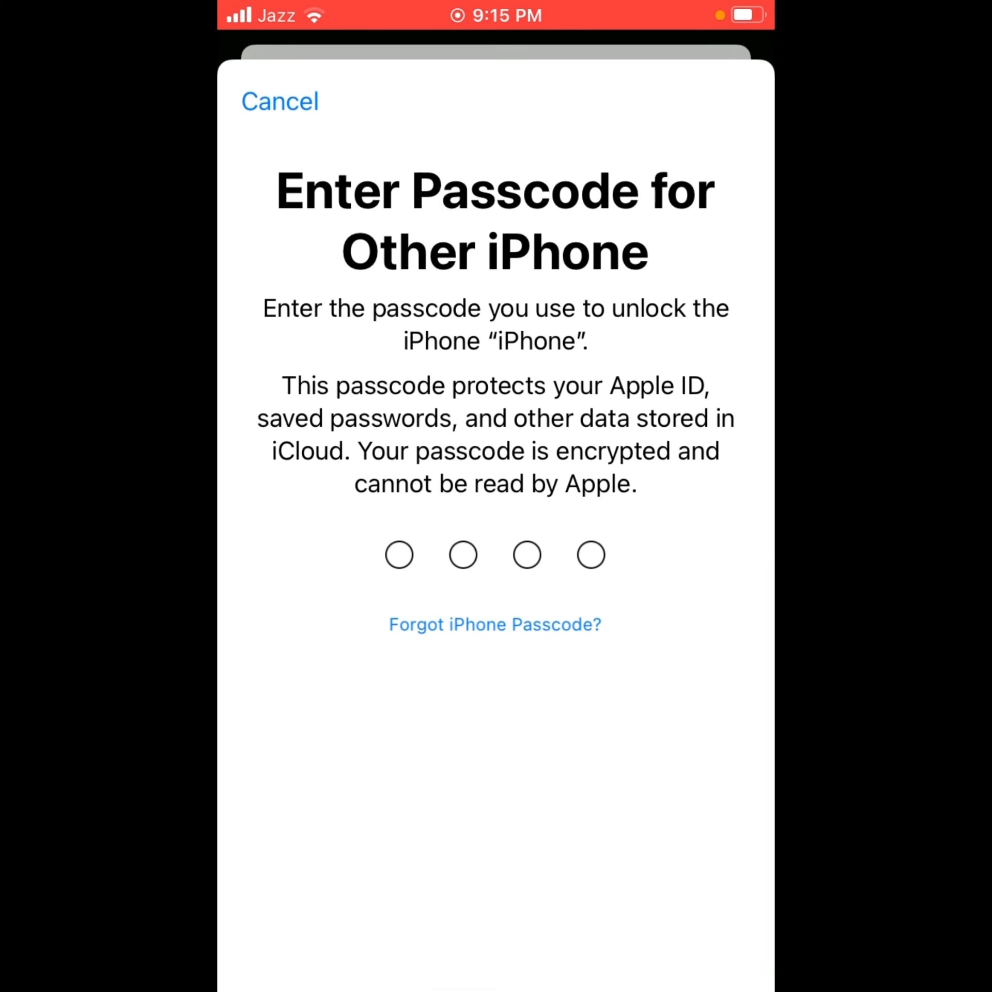